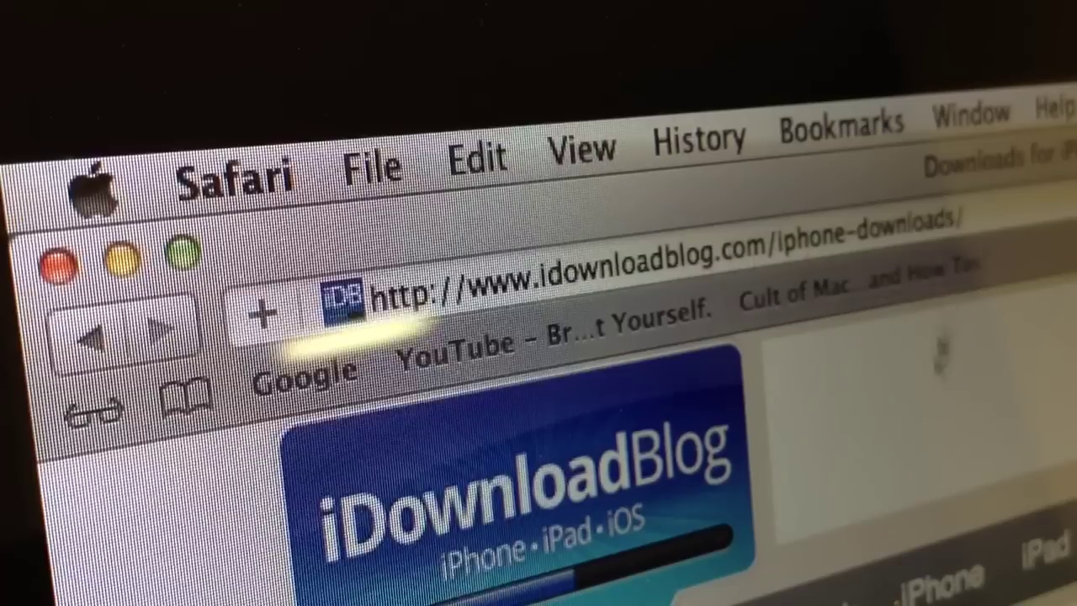
Open the downloaded redsn0w_mac_0.9.12b1 folder on the desktop to reveal redsn0w.app
{"action": "scroll", "scroll_direction": "down", "scroll_amount": 3}
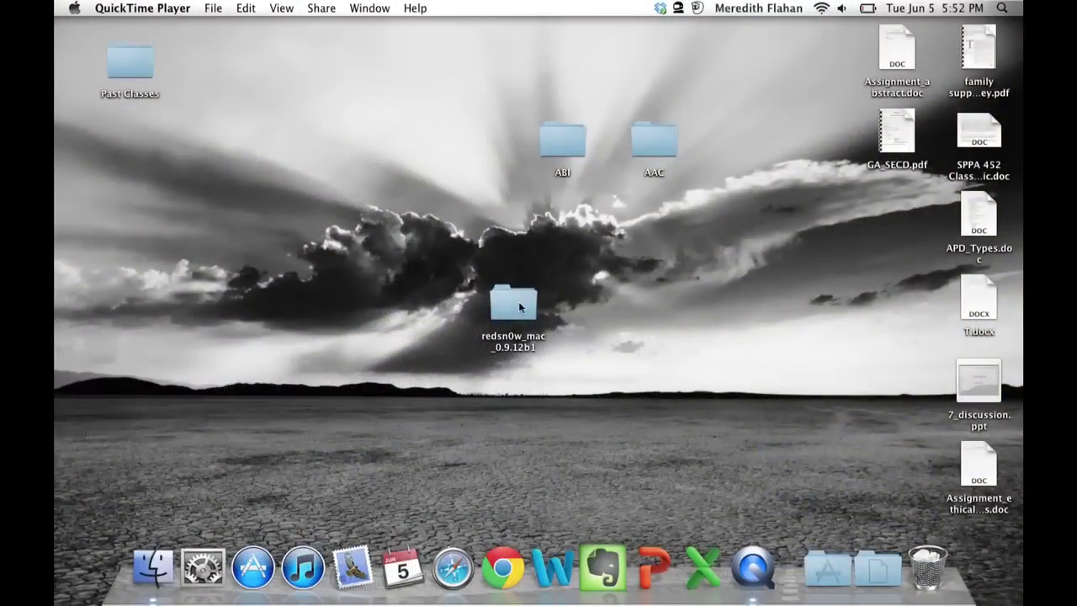
{"action": "double_click", "coordinate": [515, 306]}
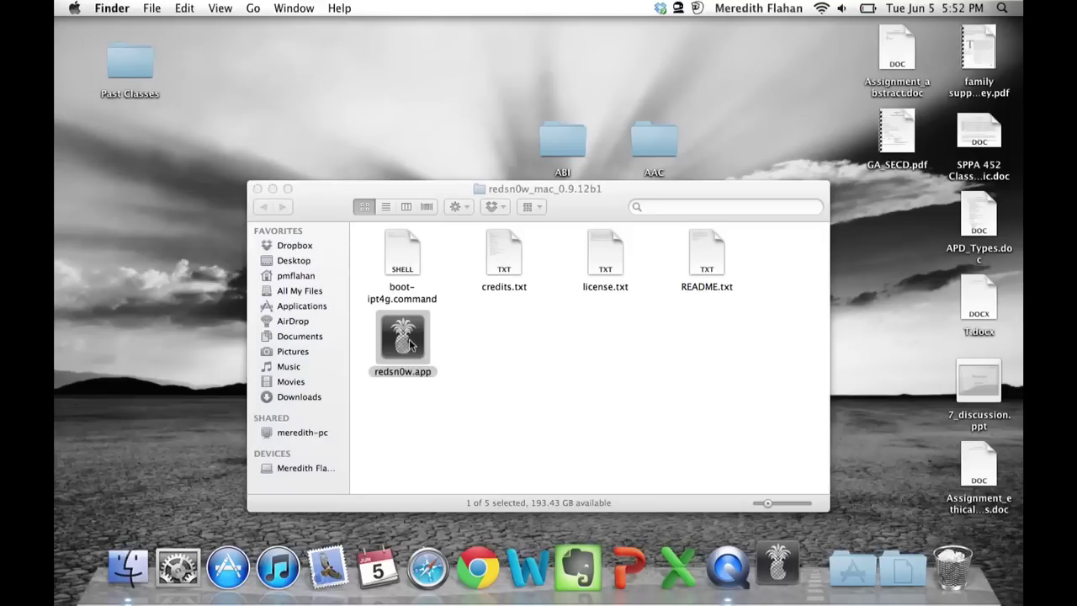
Launch redsn0w.app so its welcome screen detects the connected iPad 3 (5.1.1)
{"action": "double_click", "coordinate": [402, 339]}
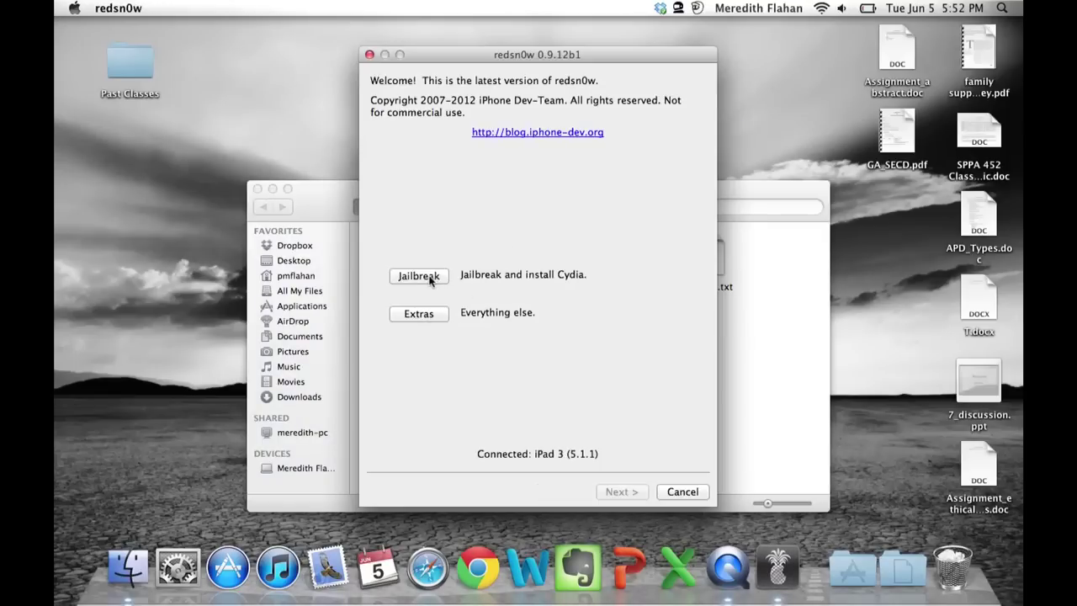
{"action": "mouse_move", "coordinate": [606, 458]}
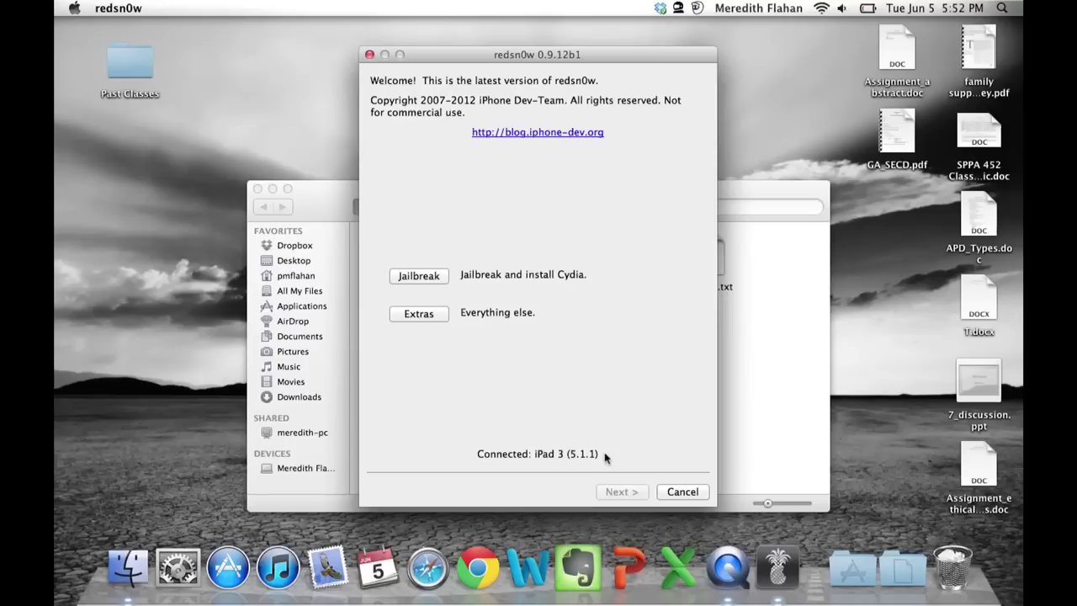
{"action": "mouse_move", "coordinate": [600, 432]}
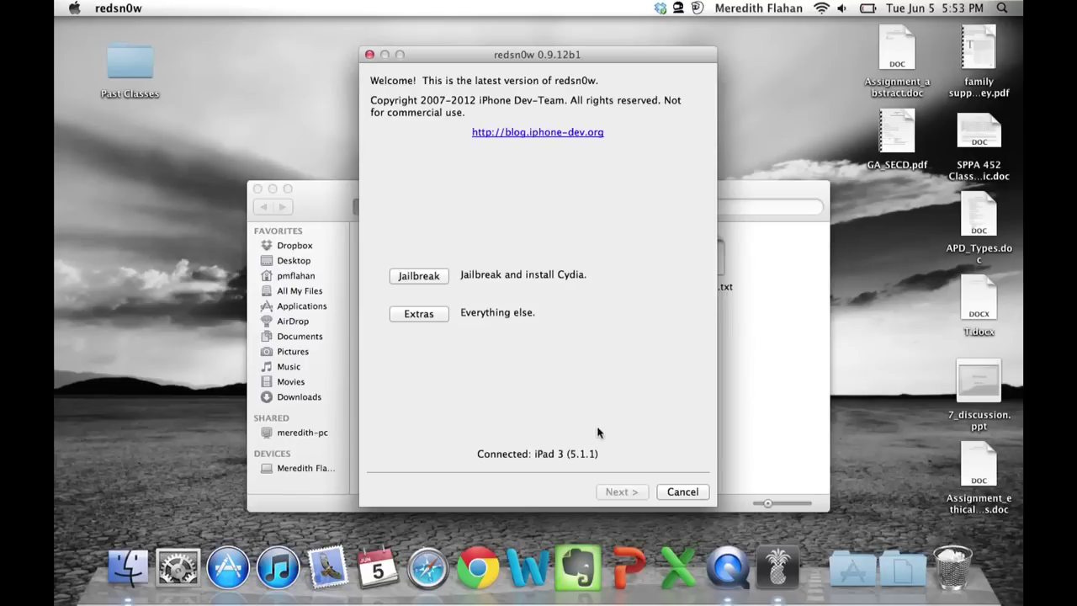
{"action": "mouse_move", "coordinate": [419, 279]}
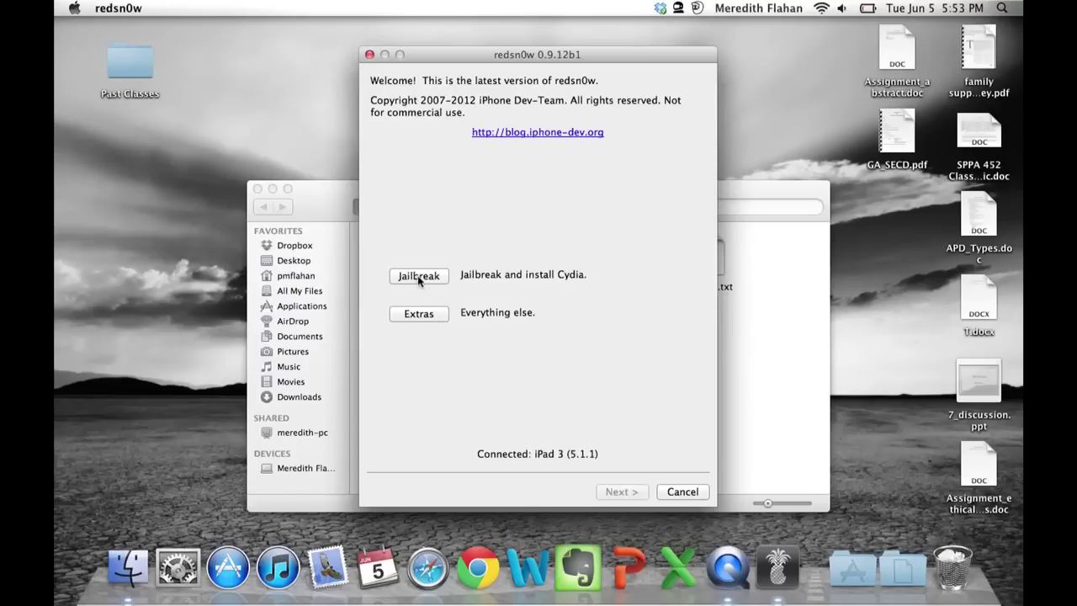
{"action": "left_click", "coordinate": [417, 276]}
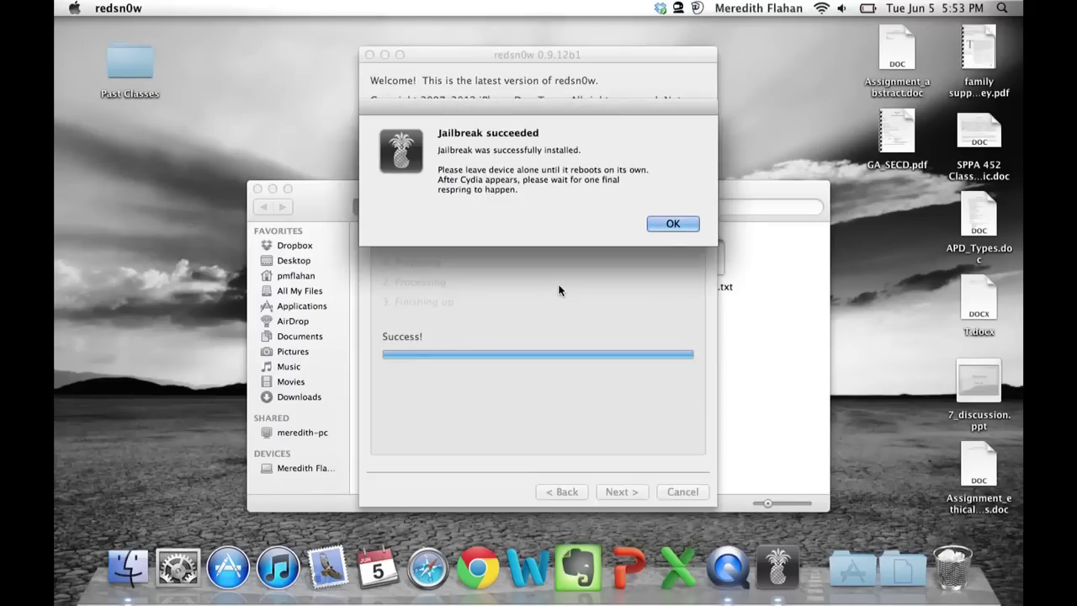
{"action": "mouse_move", "coordinate": [542, 266]}
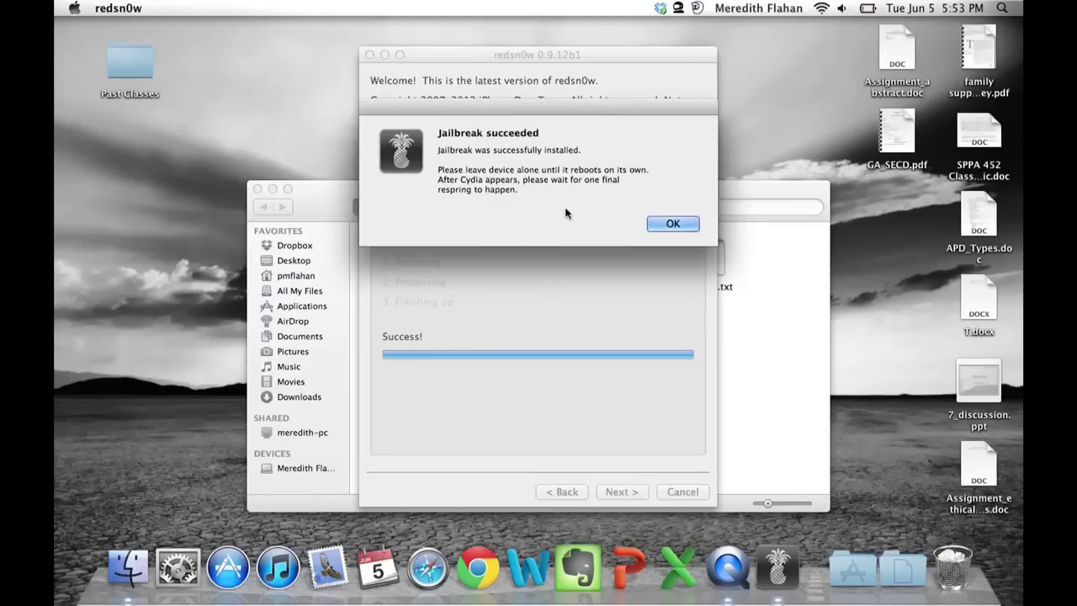
{"action": "mouse_move", "coordinate": [612, 204]}
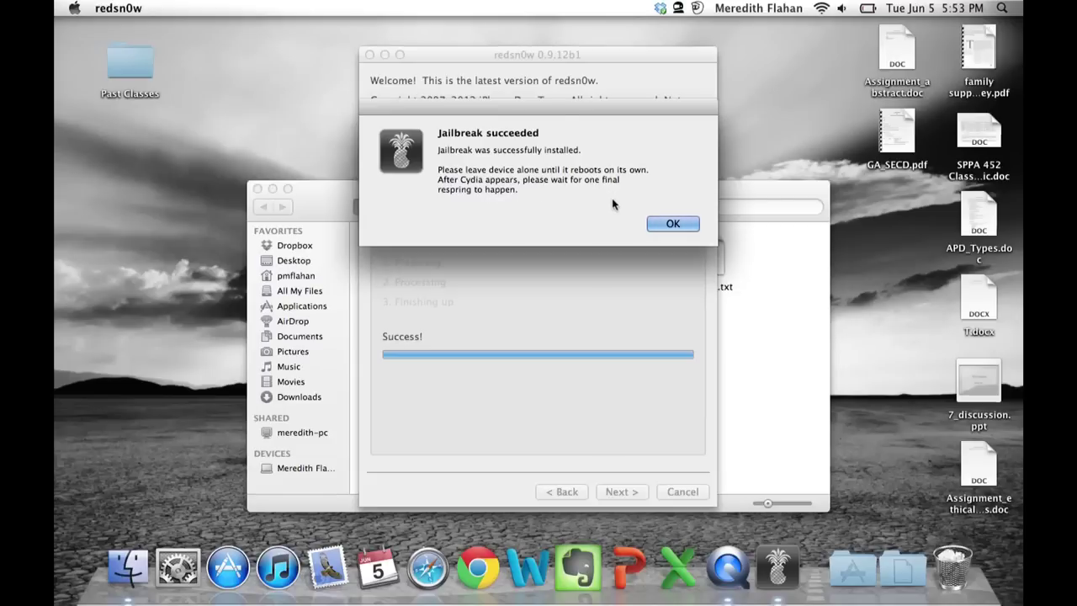